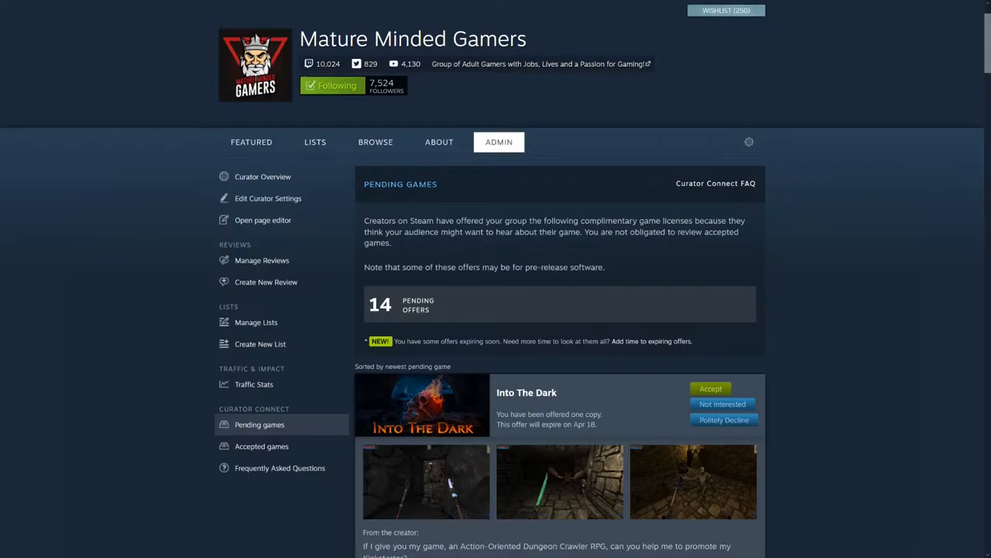
mouse_move(412, 39)
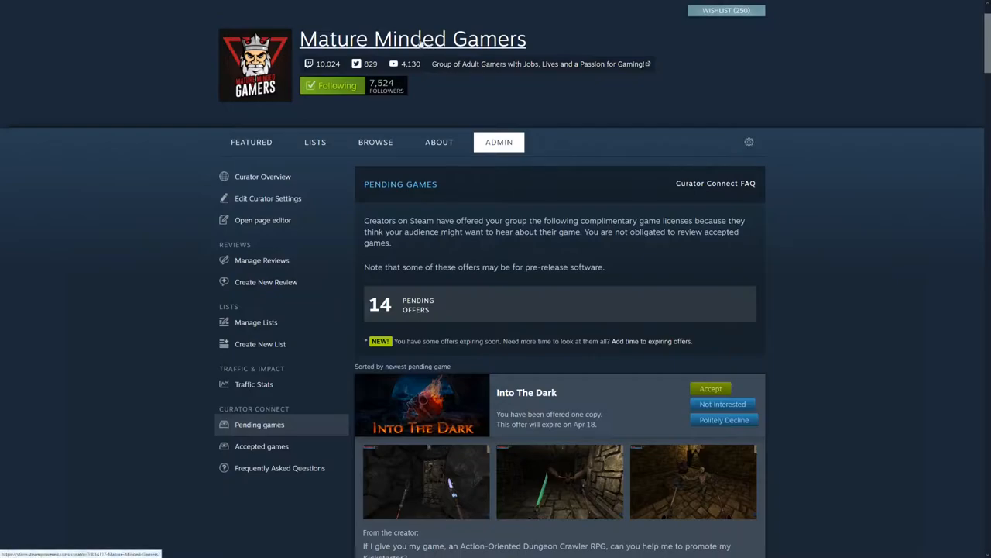
mouse_move(330, 115)
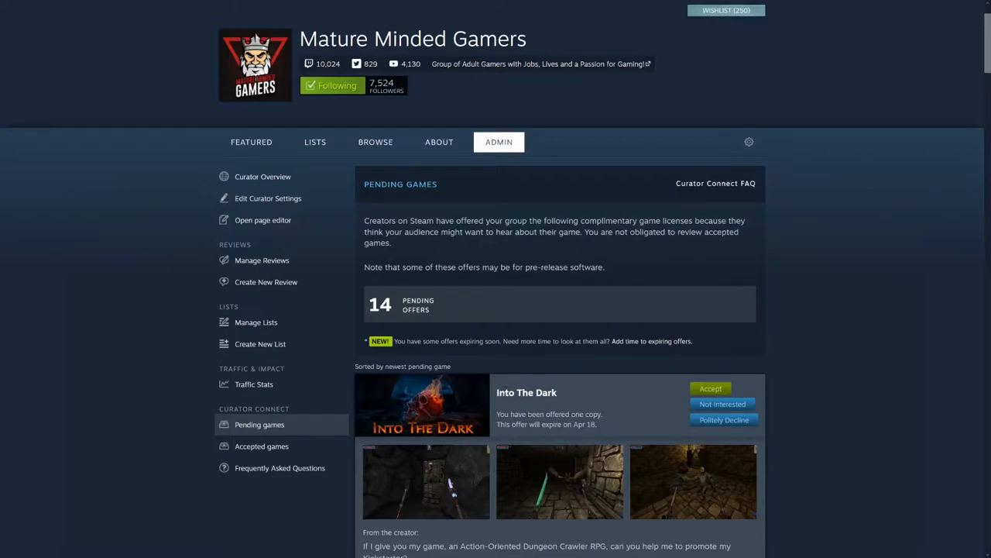
mouse_move(722, 402)
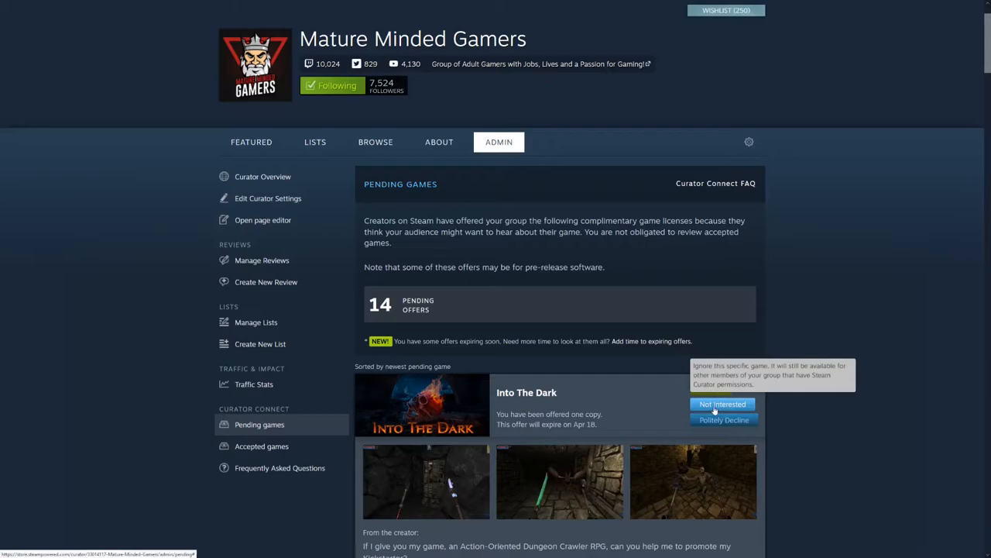
mouse_move(674, 377)
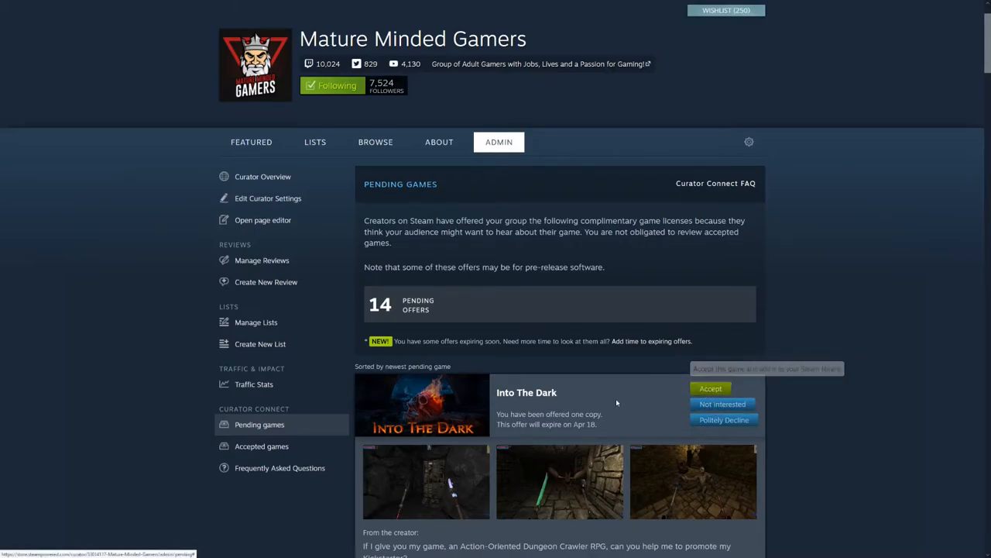
mouse_move(722, 403)
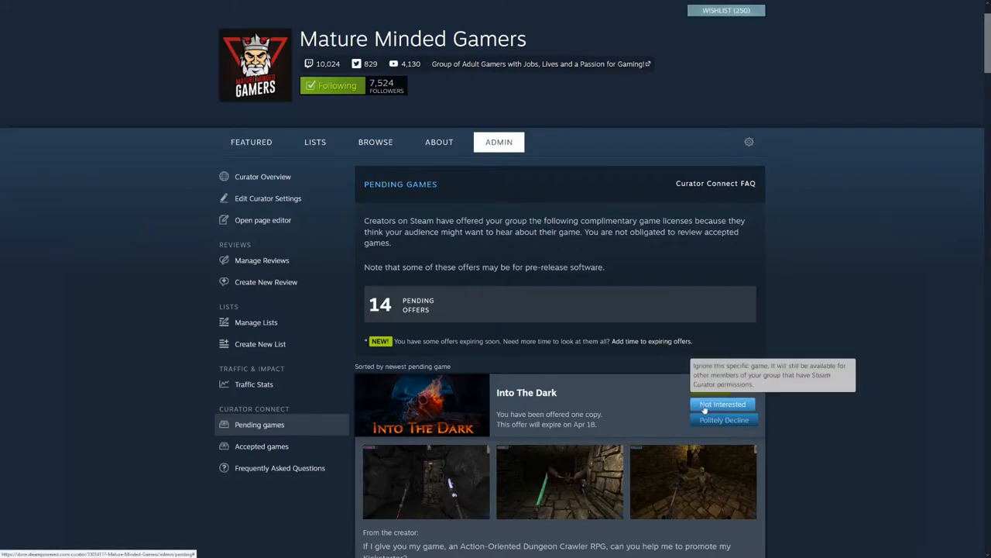
Step: Mark Into The Dark as not interested so Ball Heroes leads the pending list
click(722, 403)
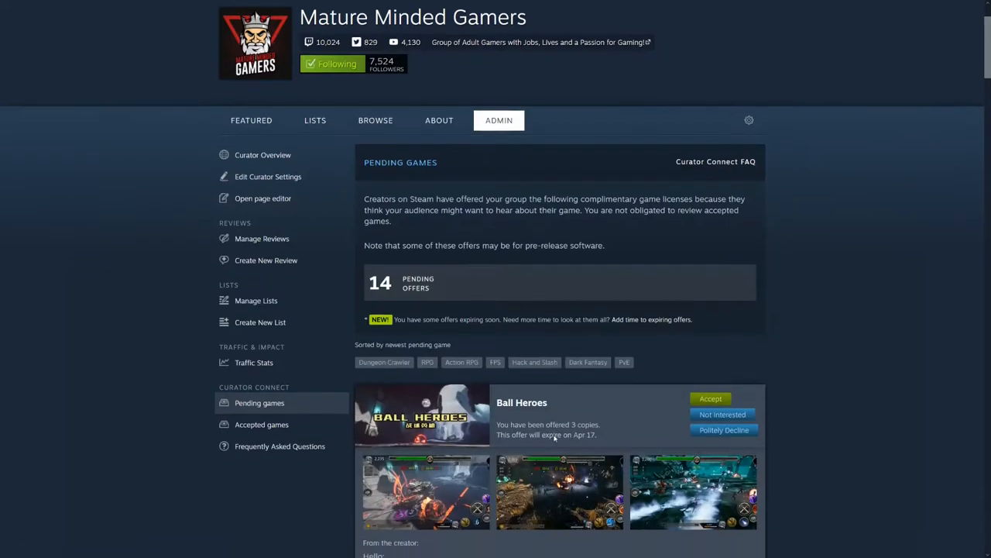
scroll(down, 3)
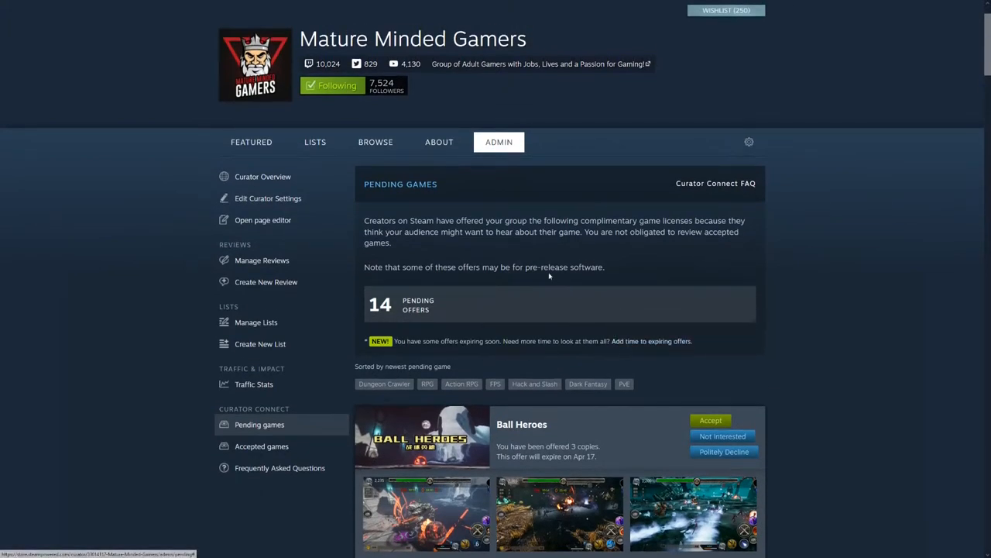
mouse_move(571, 350)
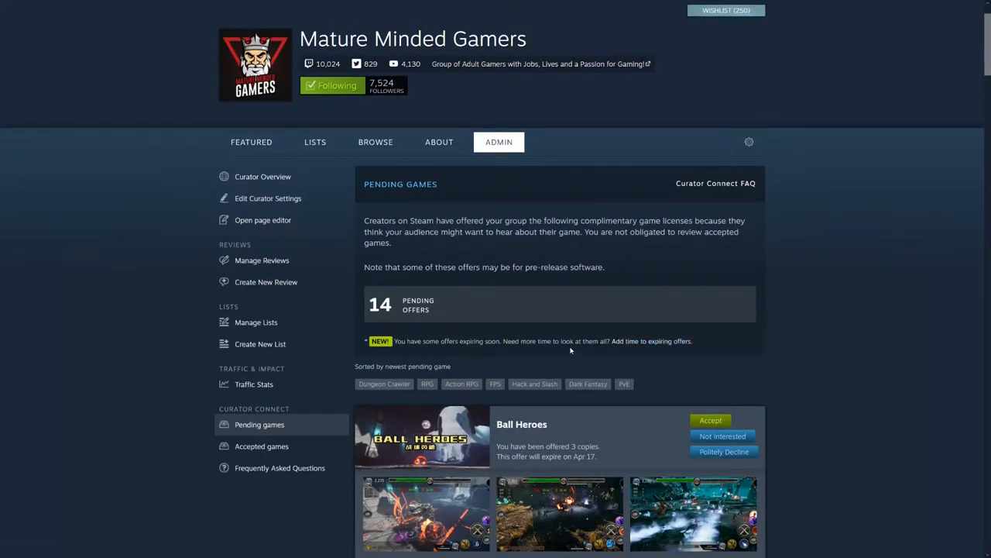
mouse_move(607, 365)
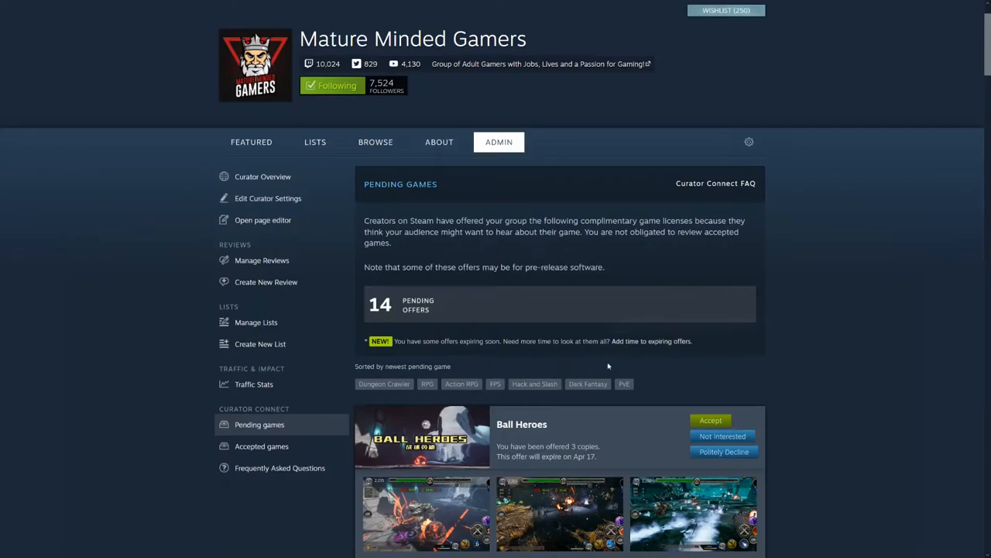
mouse_move(567, 218)
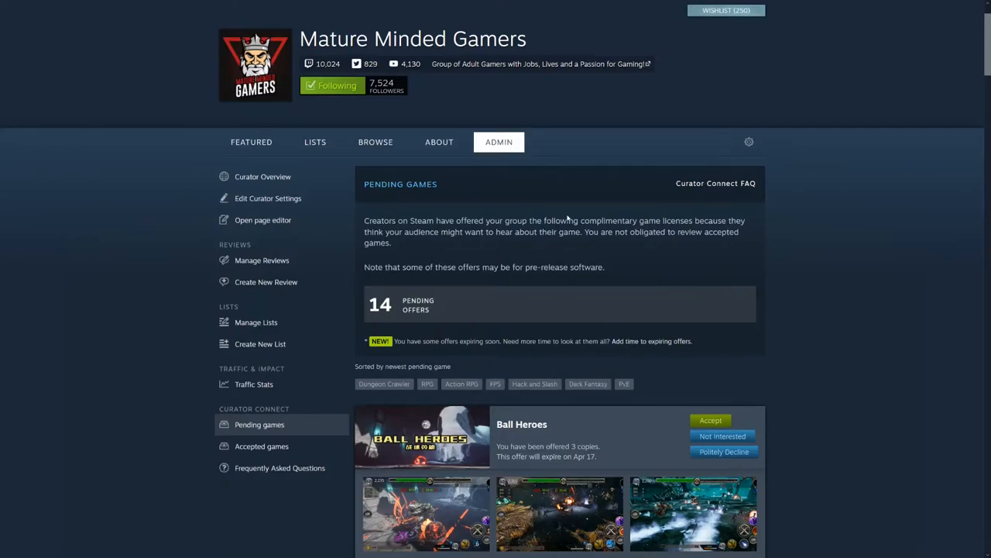
mouse_move(654, 384)
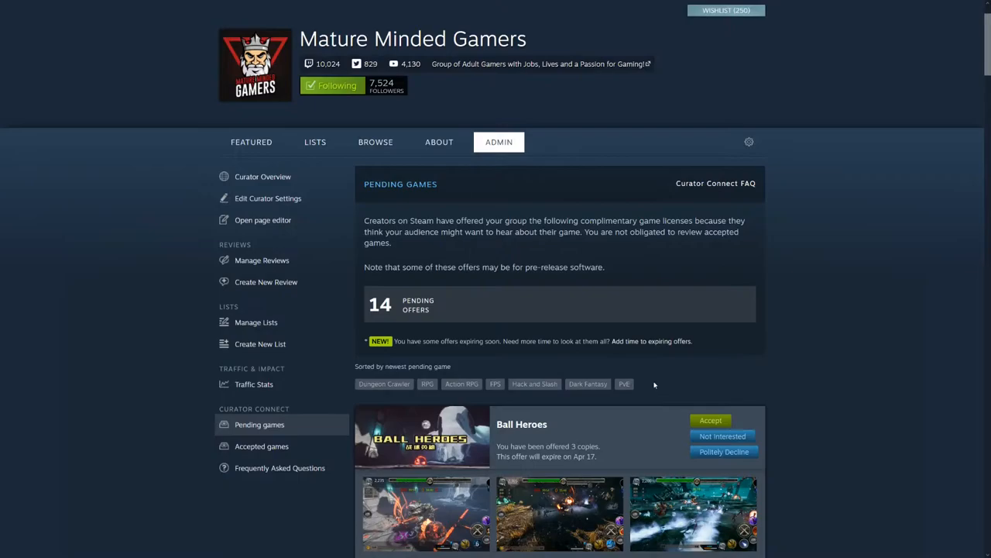
mouse_move(49, 24)
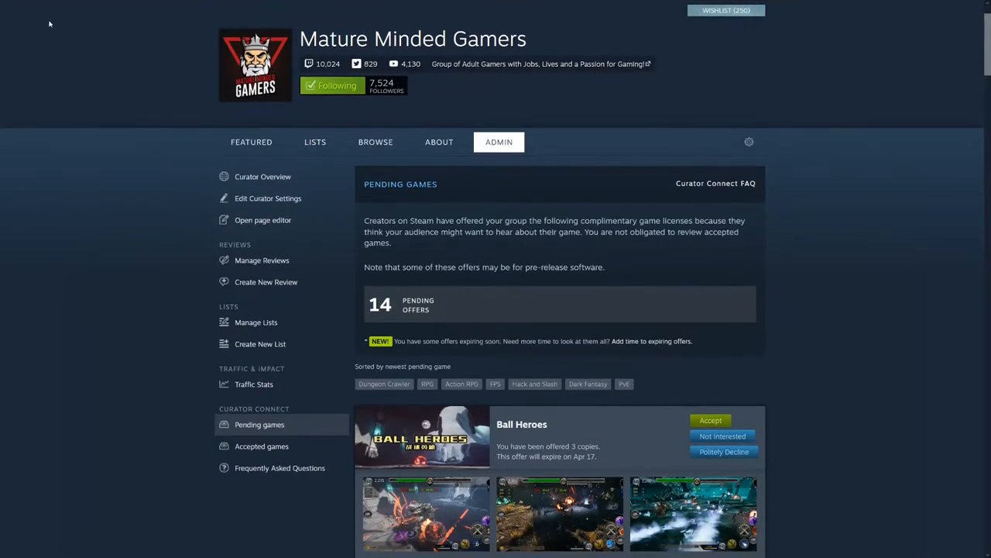
mouse_move(192, 158)
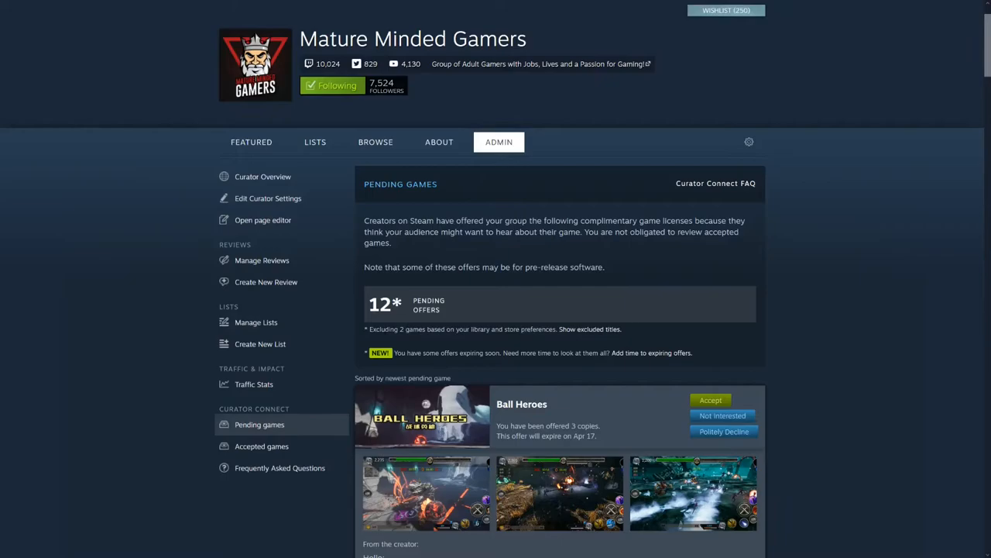
mouse_move(588, 329)
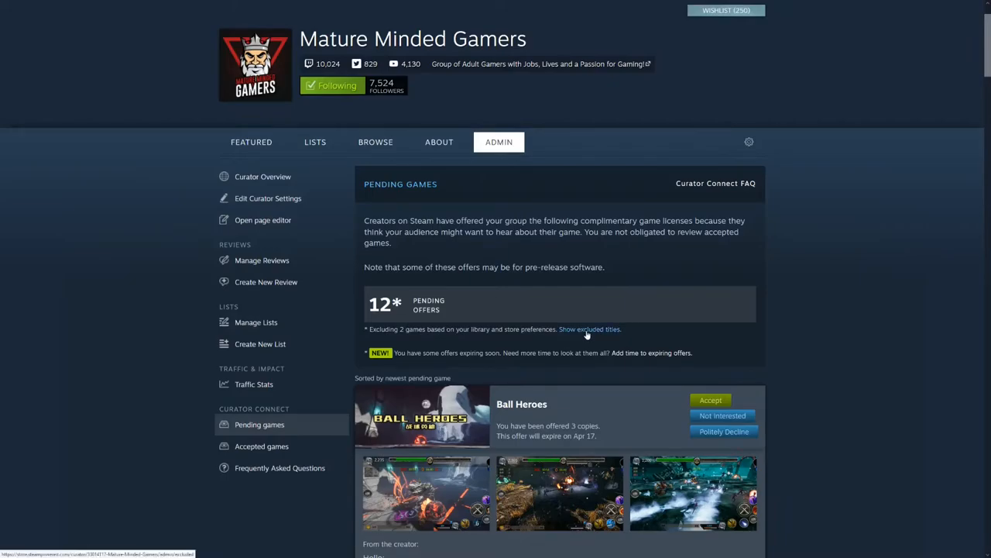
scroll(down, 3)
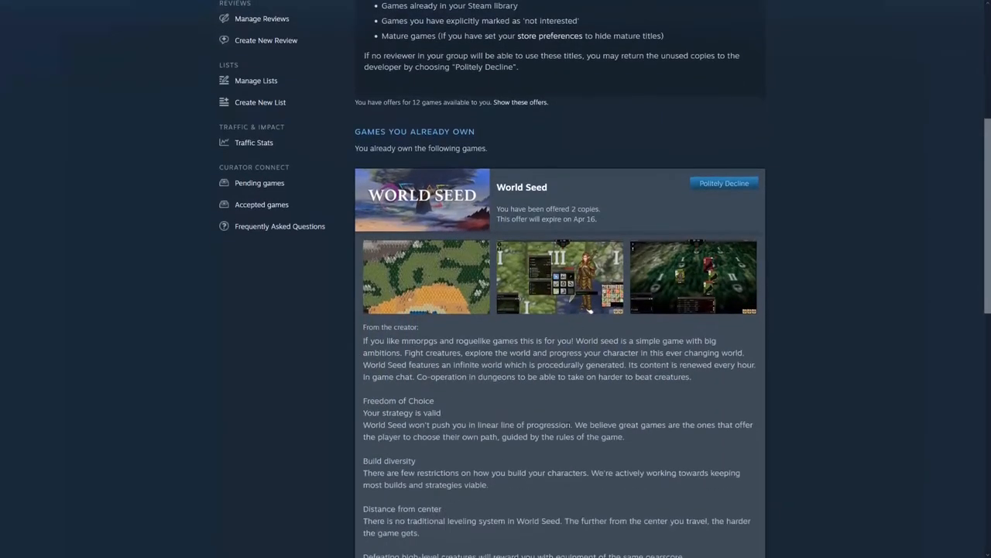
scroll(down, 3)
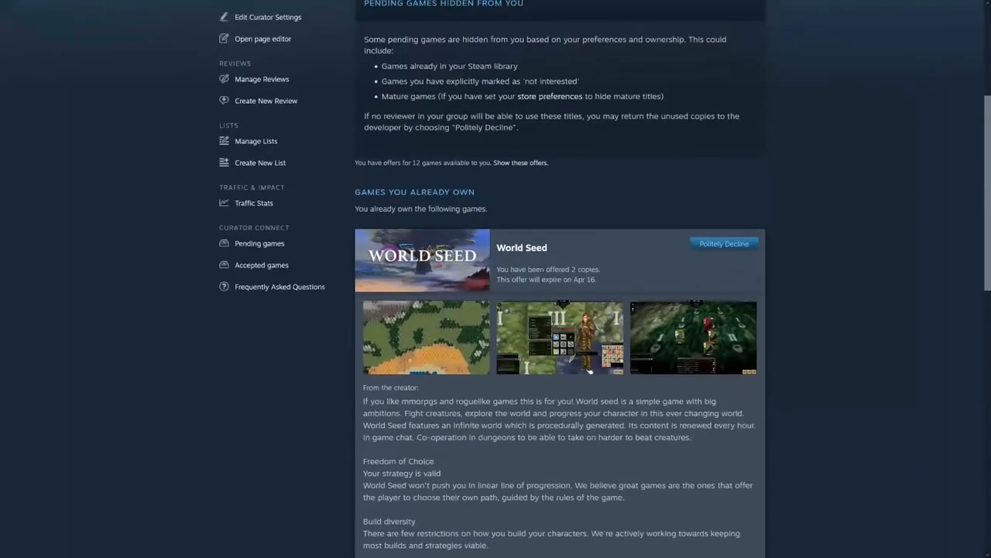
scroll(down, 3)
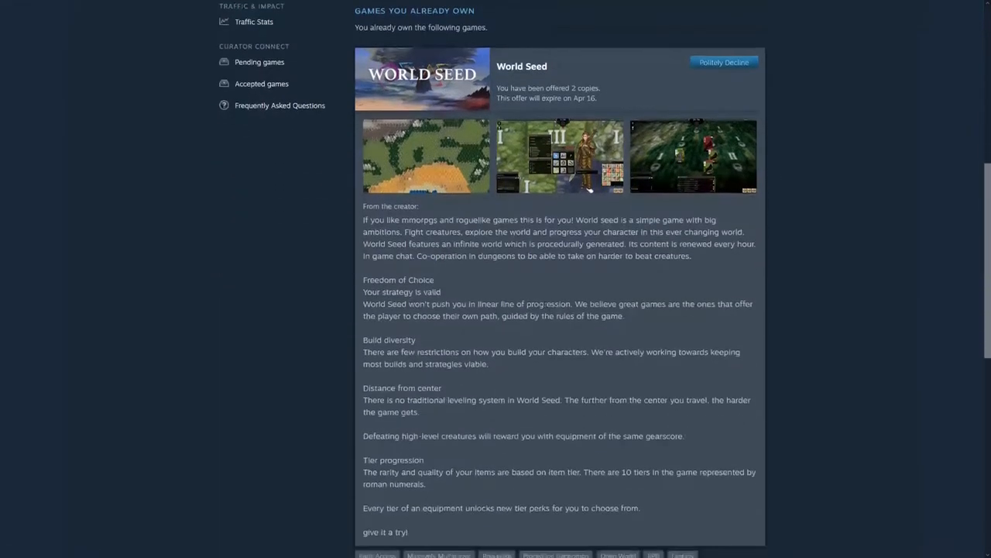
scroll(down, 3)
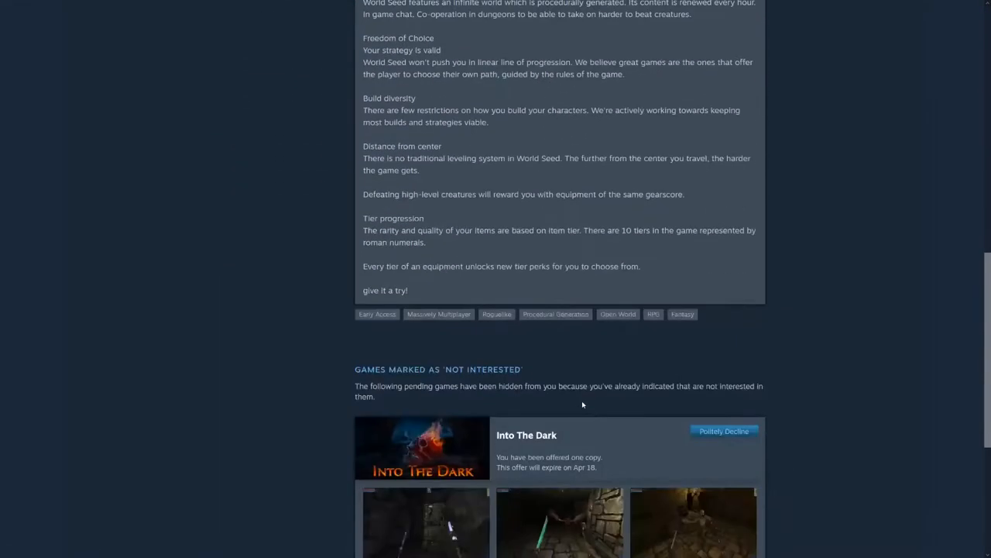
scroll(down, 3)
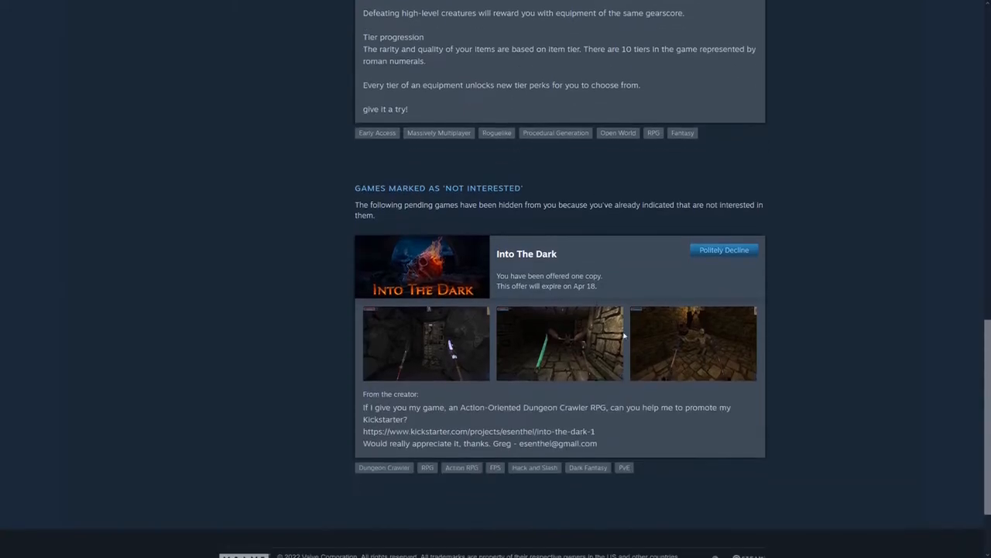
mouse_move(723, 249)
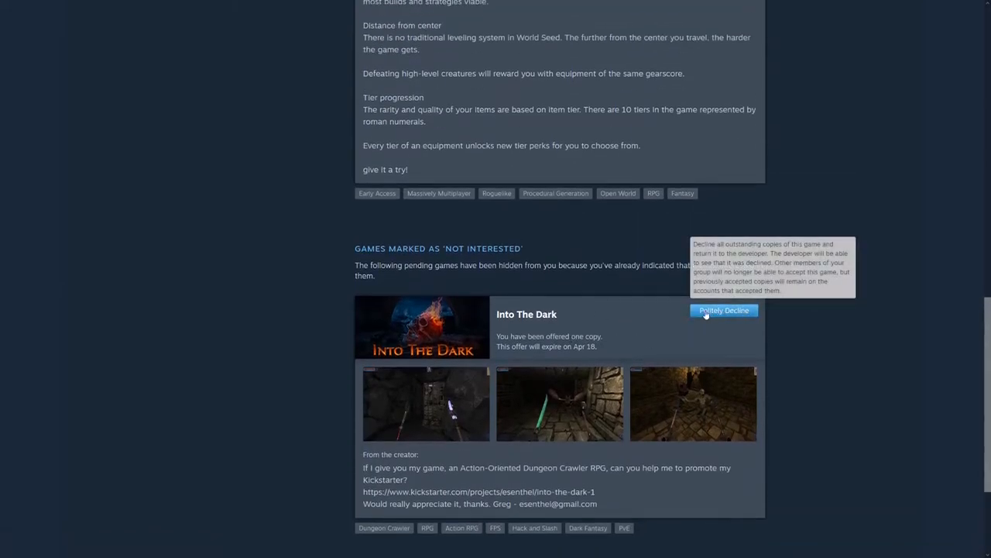
mouse_move(548, 291)
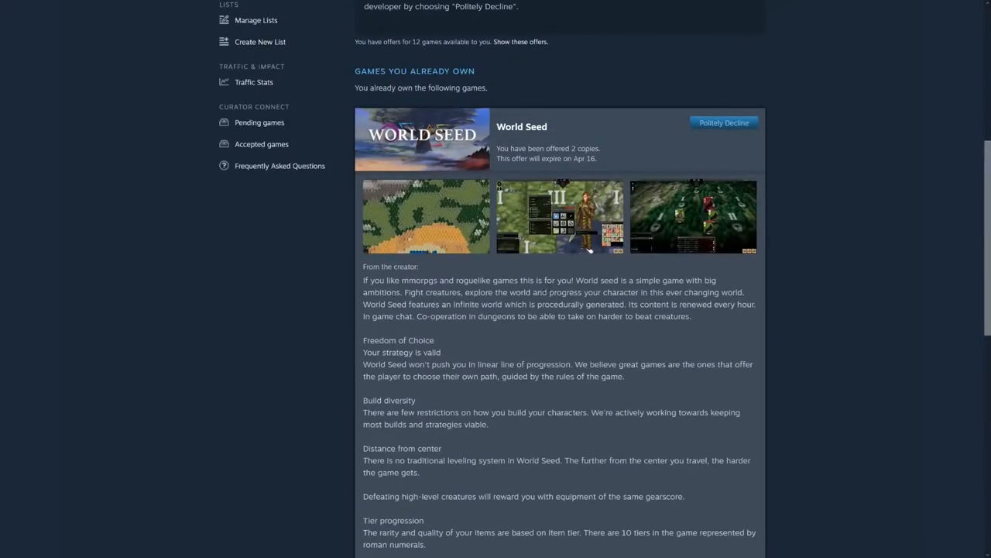
scroll(up, 3)
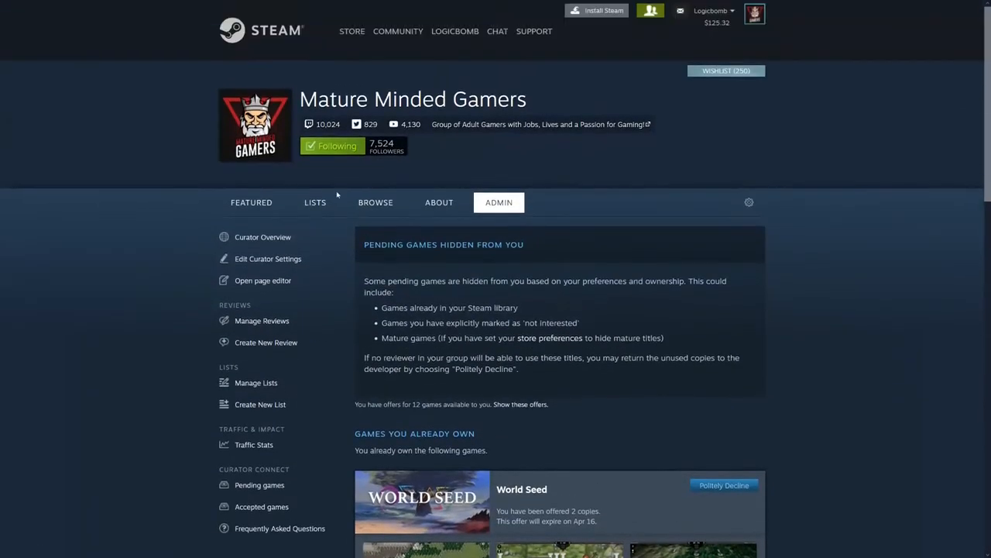
mouse_move(514, 52)
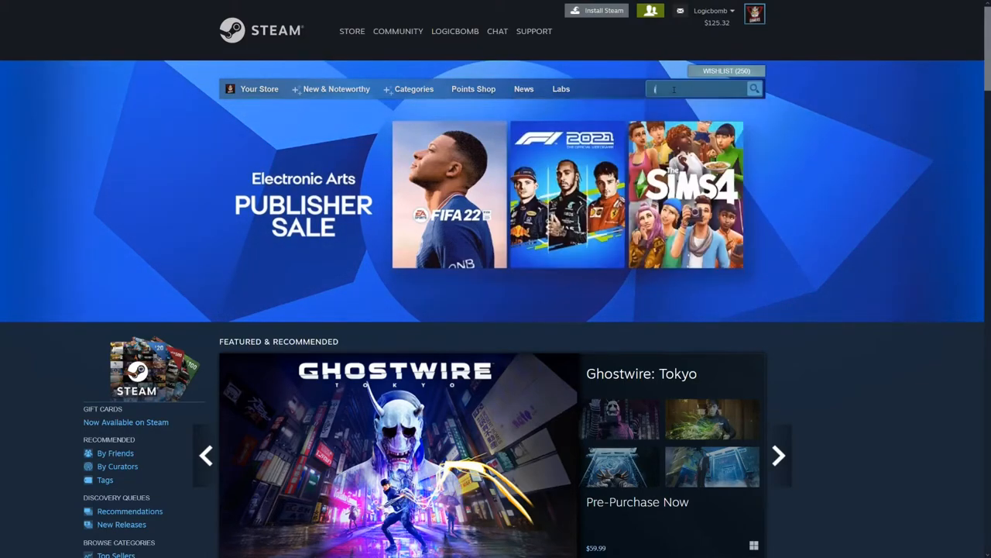
Step: Search the store for 'into the dark' and go to the Into The Dark store page
text(intr)
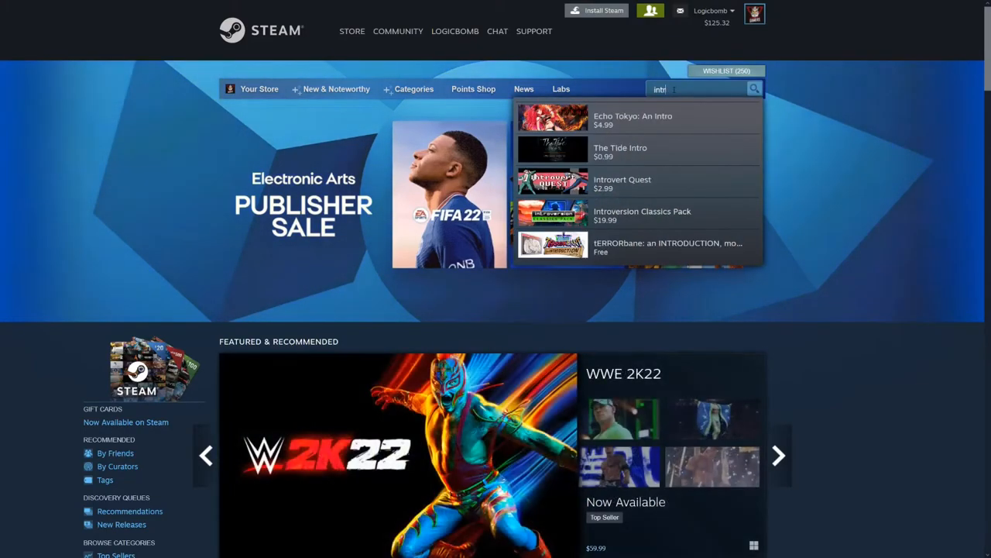
text(into the darkne)
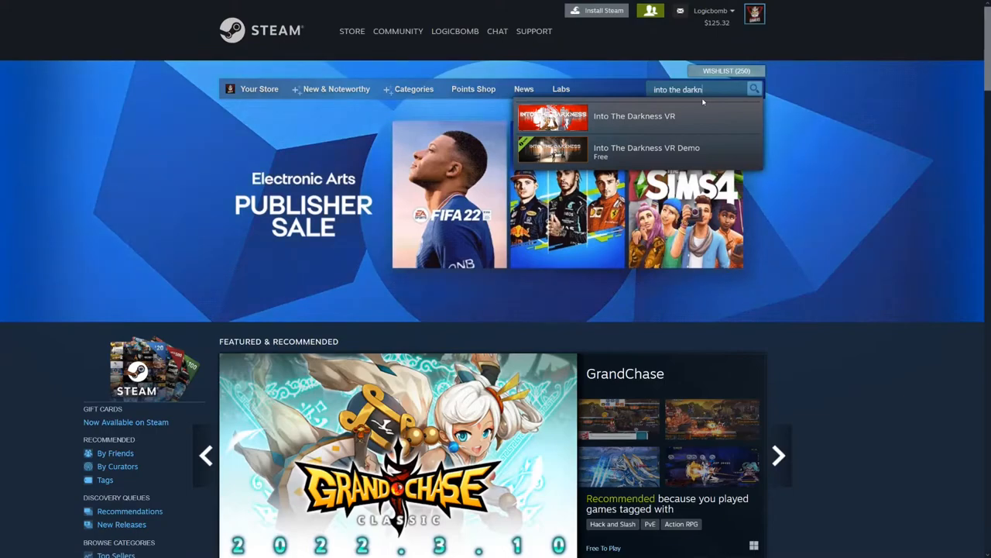
key(Backspace)
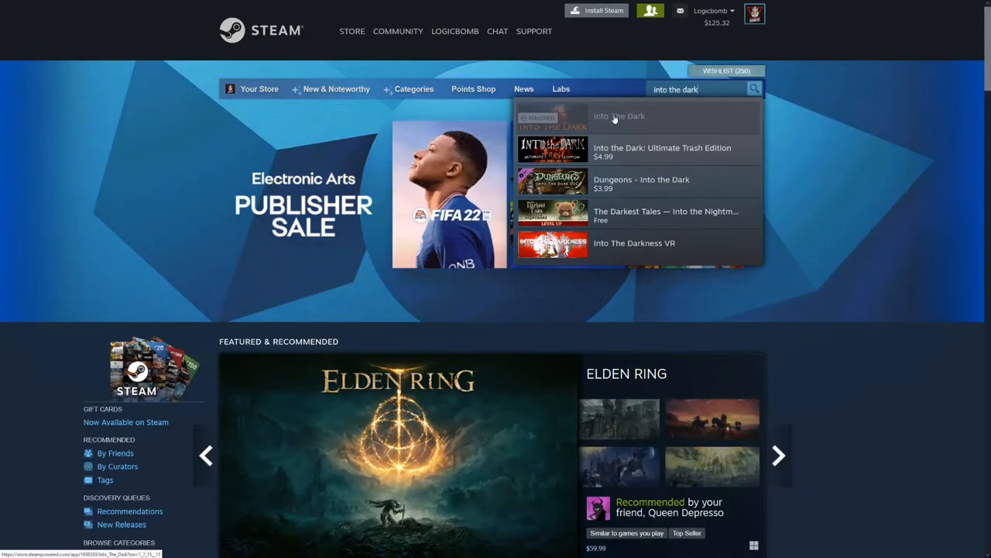
click(620, 116)
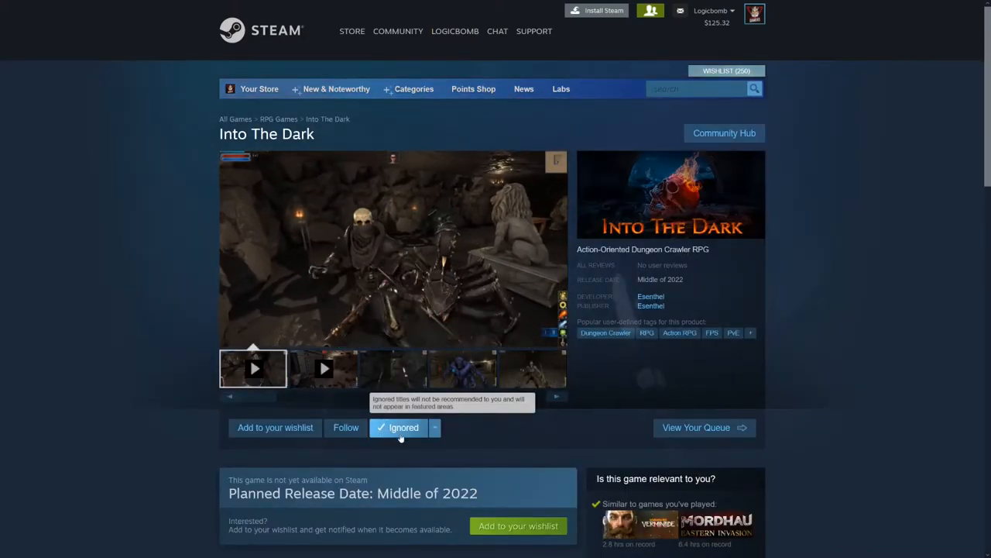
Step: Stop ignoring Into The Dark on its store page, then head to the profile menu
click(403, 428)
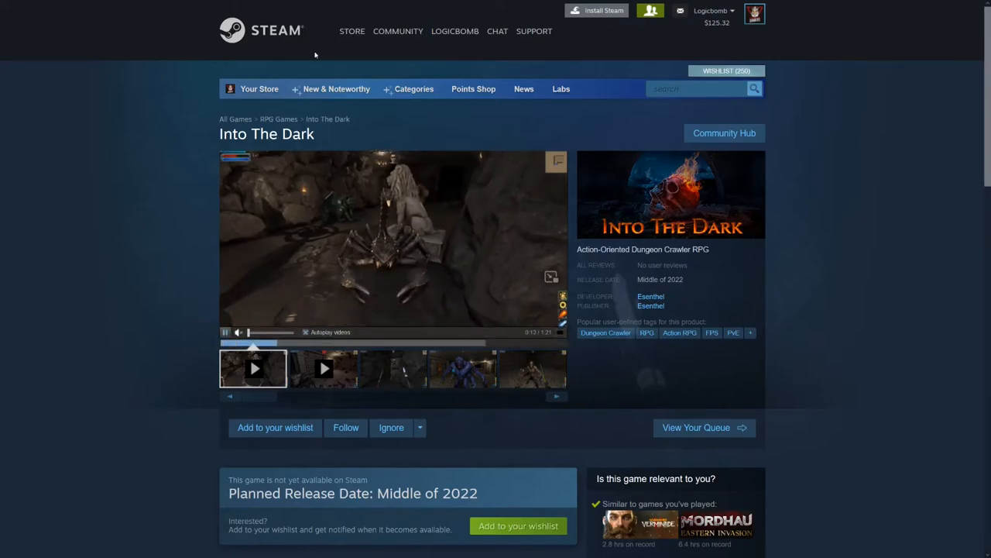
click(455, 31)
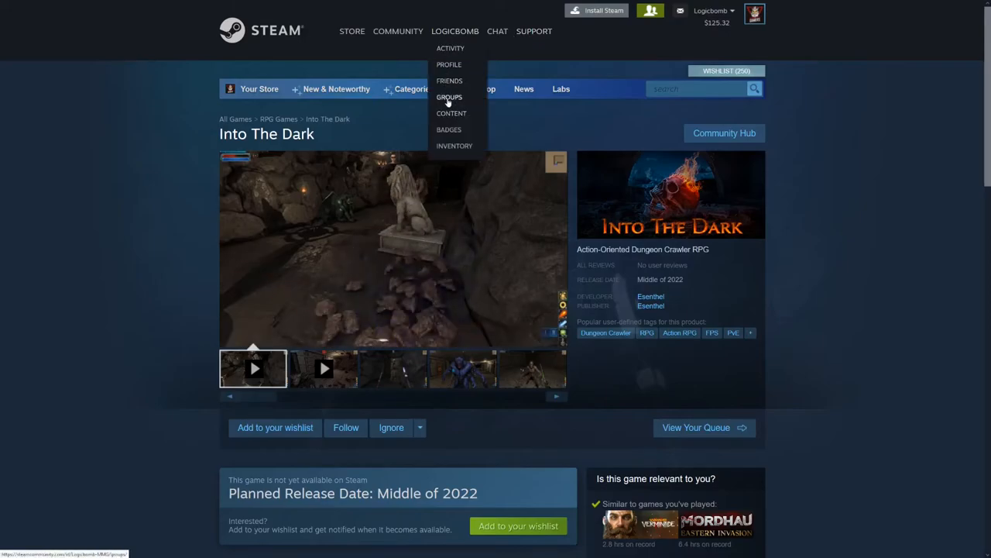
Step: Return to the Mature Minded Gamers curator admin and view all pending games
click(450, 96)
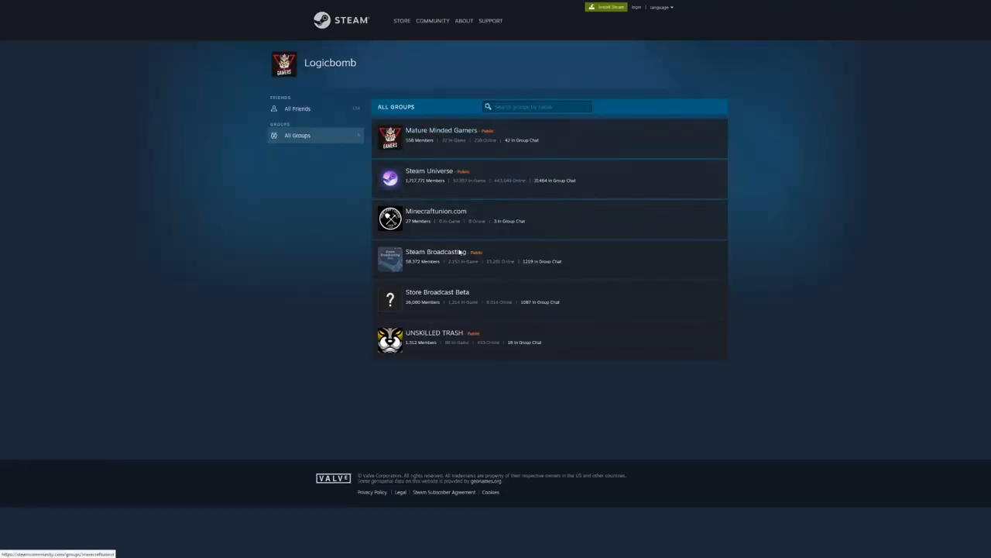
click(442, 130)
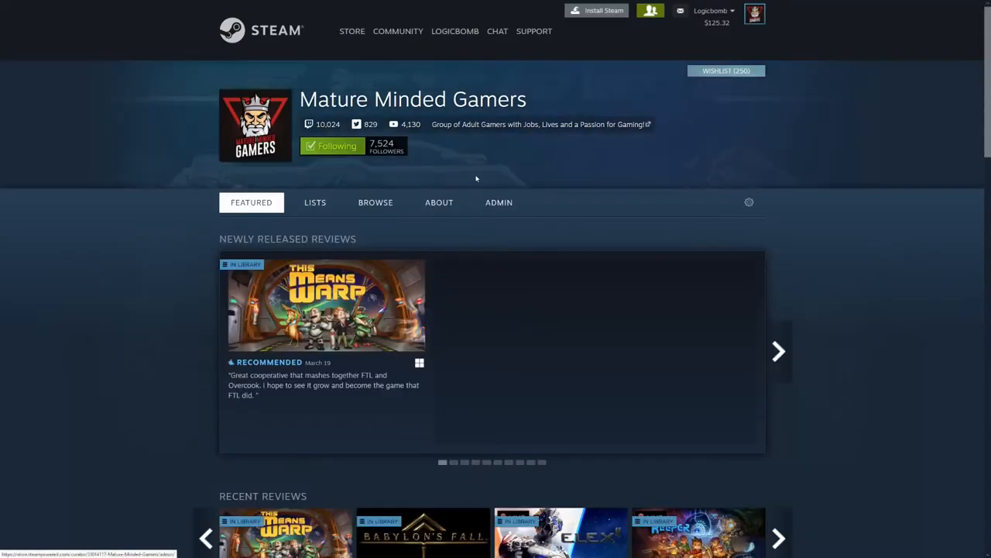
click(499, 201)
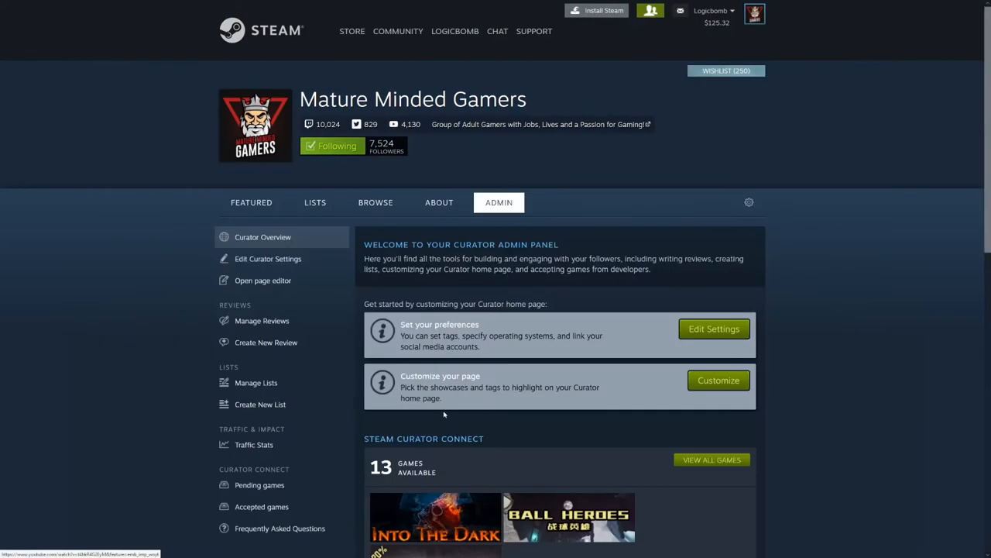
scroll(down, 3)
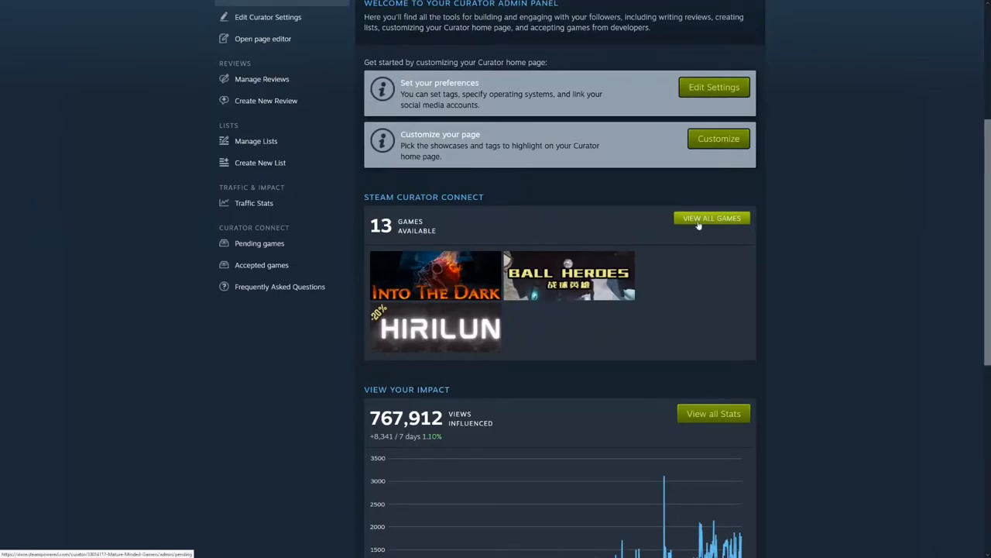
click(711, 217)
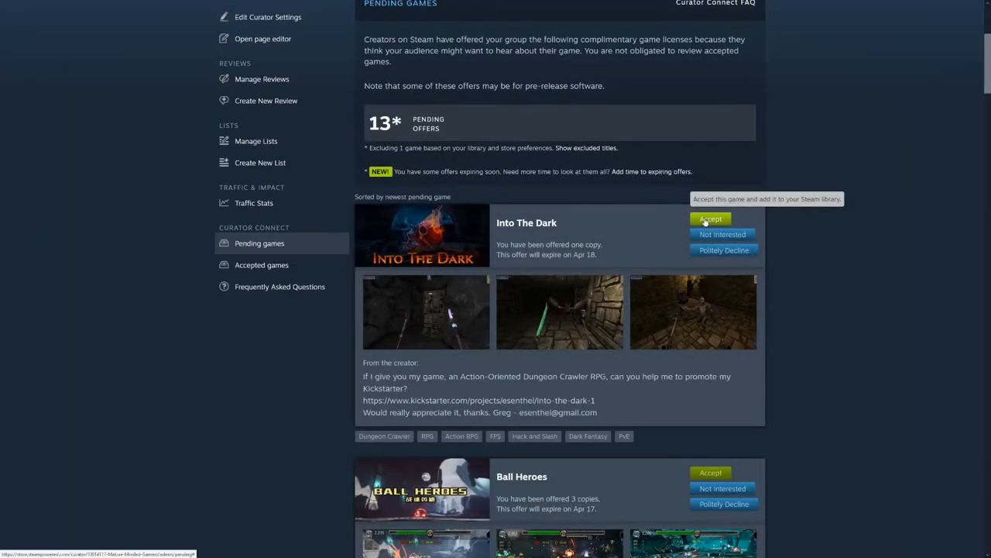
mouse_move(449, 313)
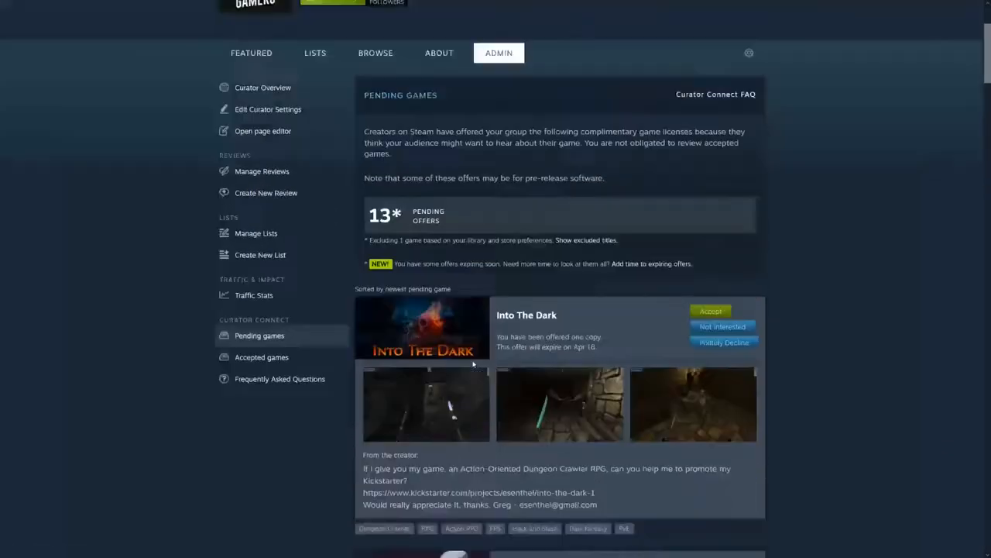
scroll(down, 3)
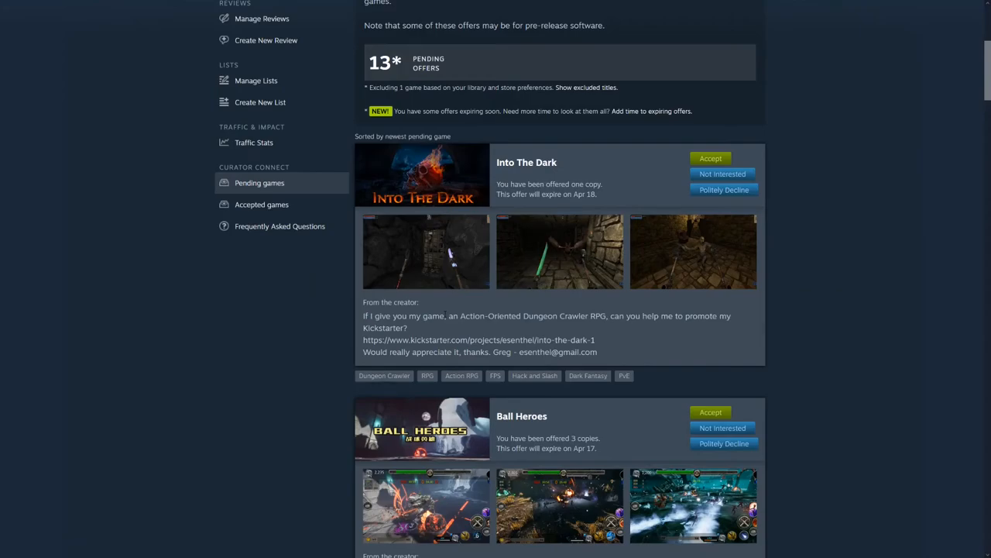
mouse_move(902, 192)
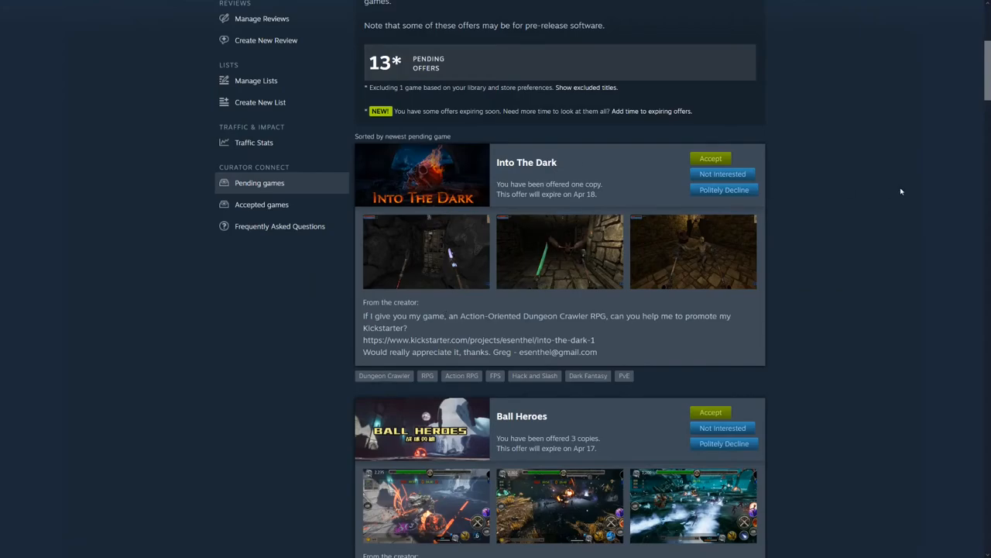
mouse_move(592, 180)
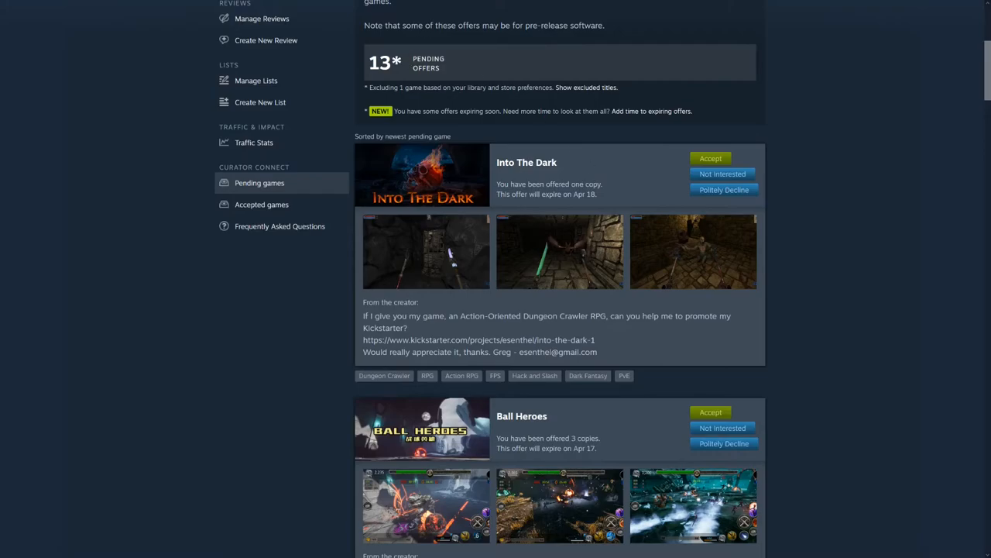
mouse_move(595, 401)
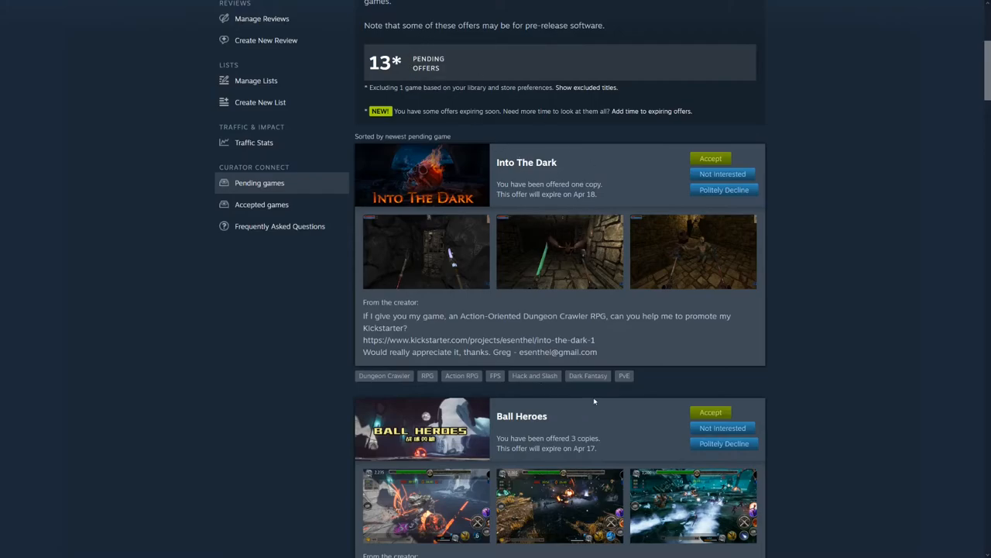